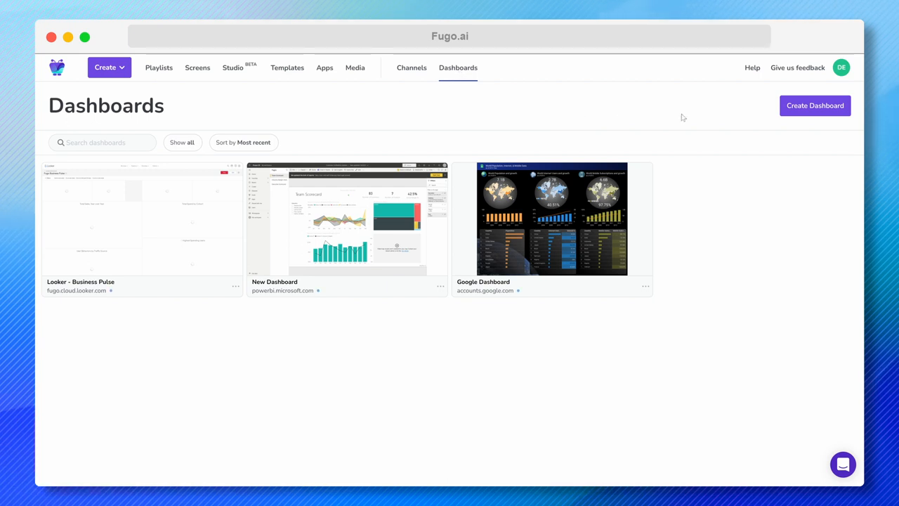
Step: Create a new dashboard with fugo.cloud.looker.com as its starting URL
click(815, 105)
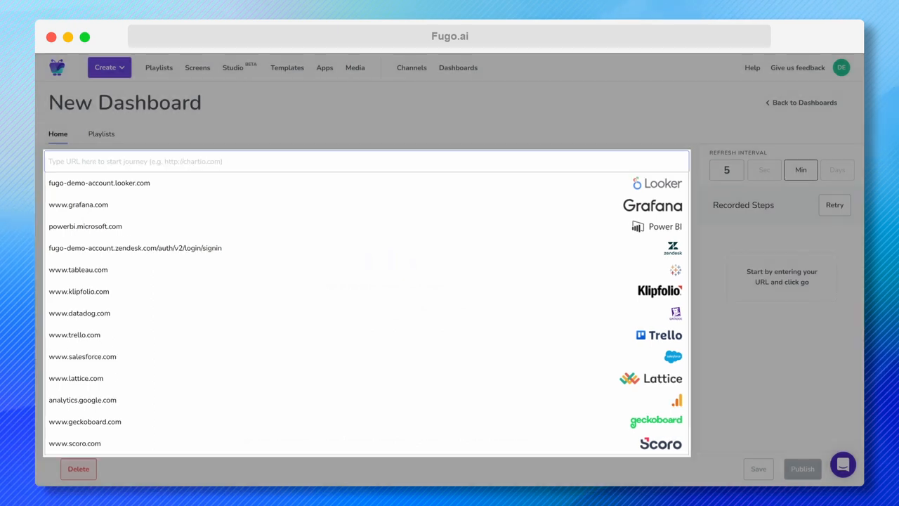
text(fugo.cloud)
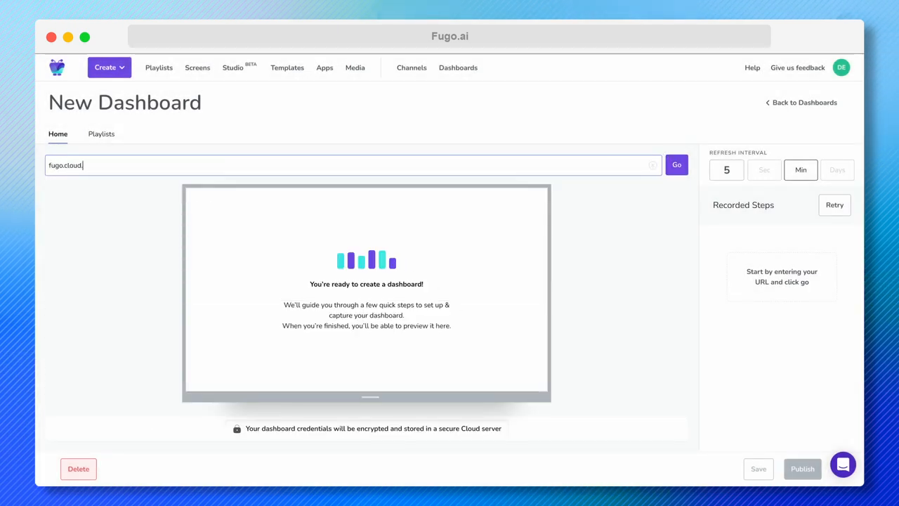
text(.looker.com)
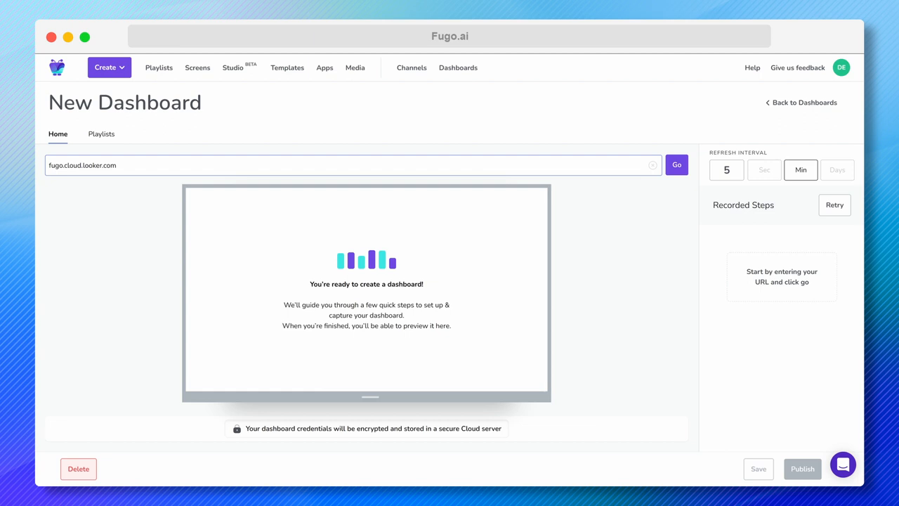
Step: Load the Looker address and add the Fugo Dashboard Recorder extension to Chrome
click(676, 164)
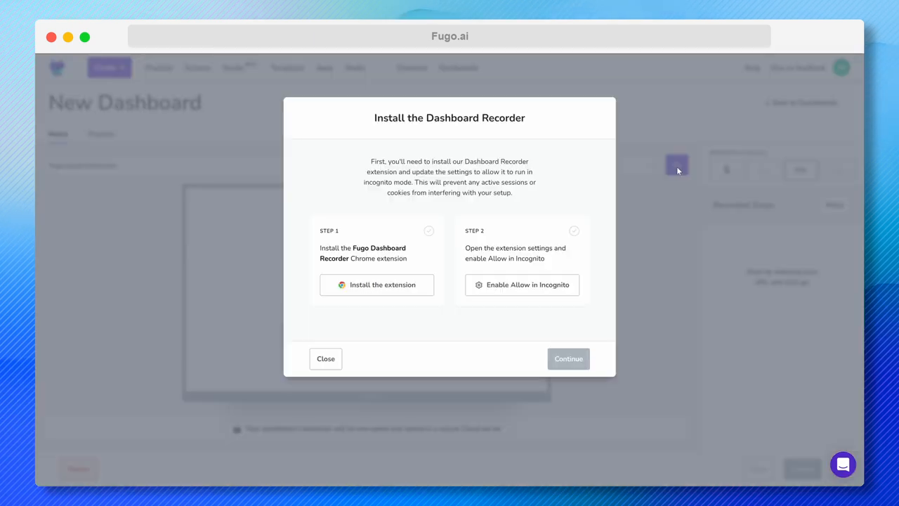
mouse_move(454, 212)
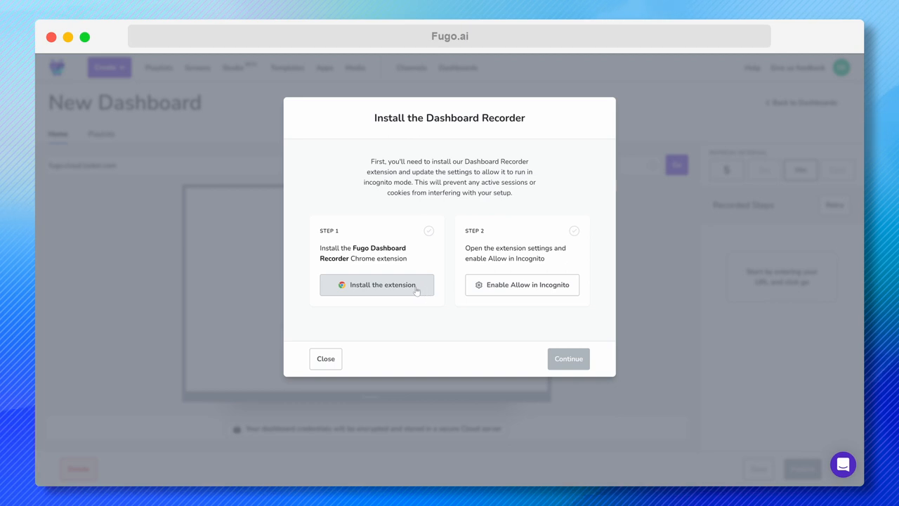
click(377, 285)
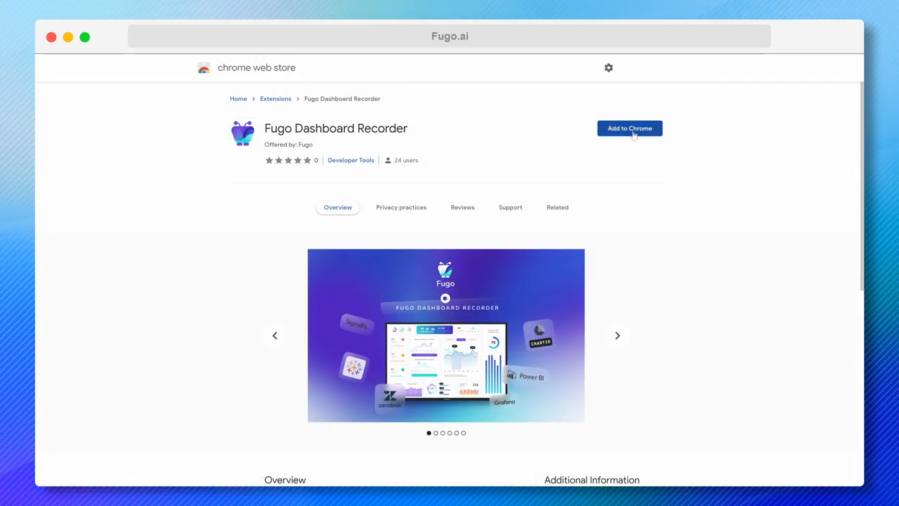
click(630, 128)
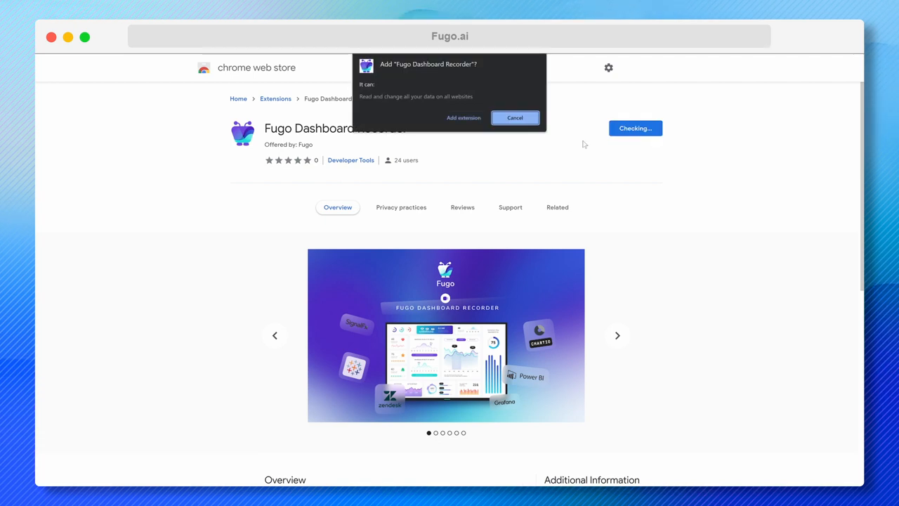
click(464, 117)
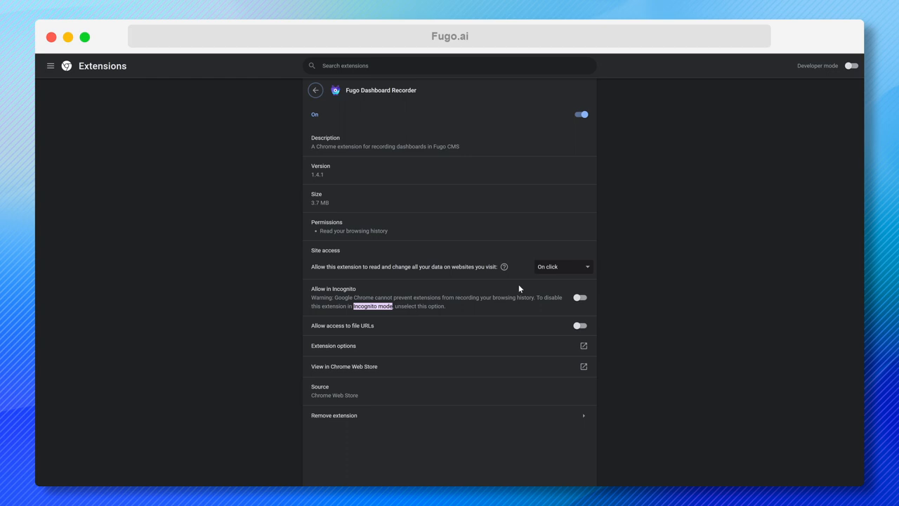
Step: Enable the recorder in Incognito and continue to Looker's login page
click(579, 297)
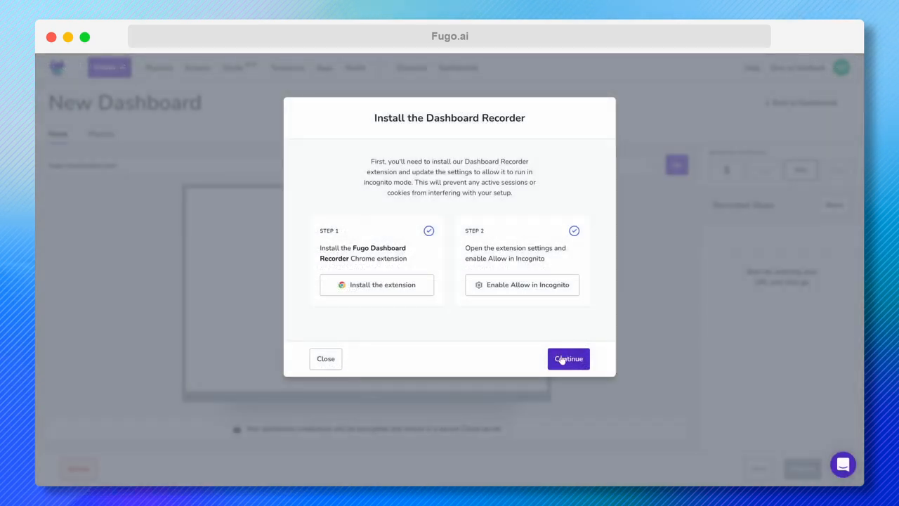
click(568, 359)
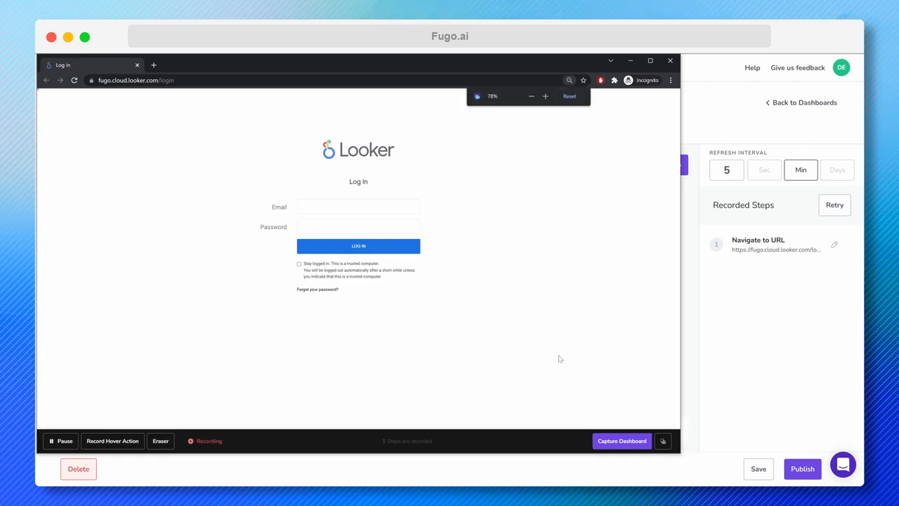
click(359, 206)
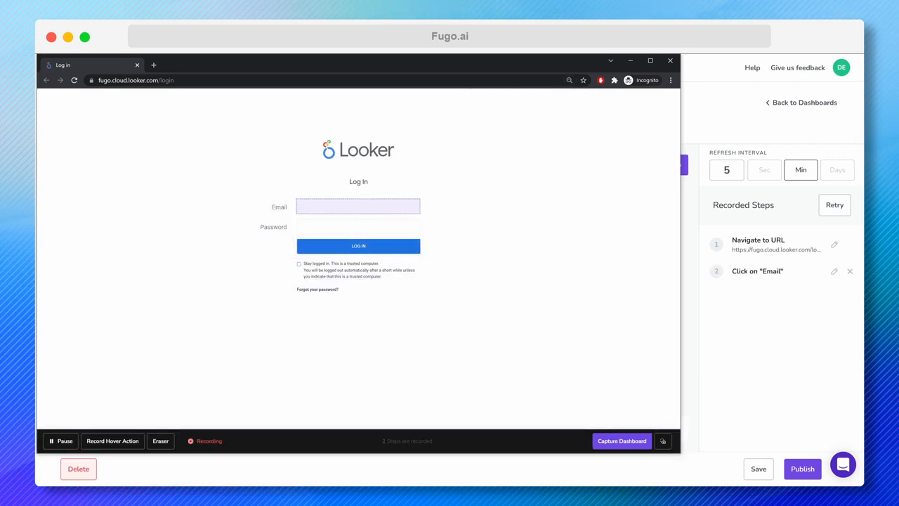
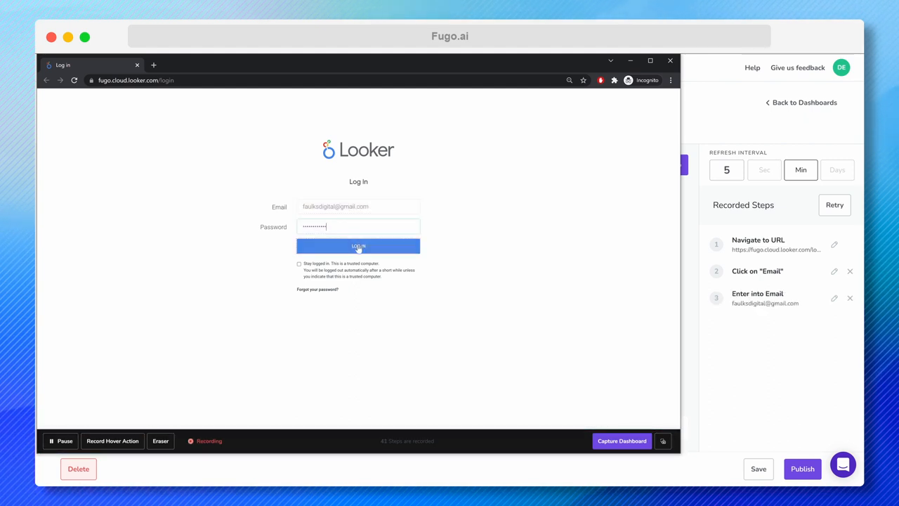
click(358, 246)
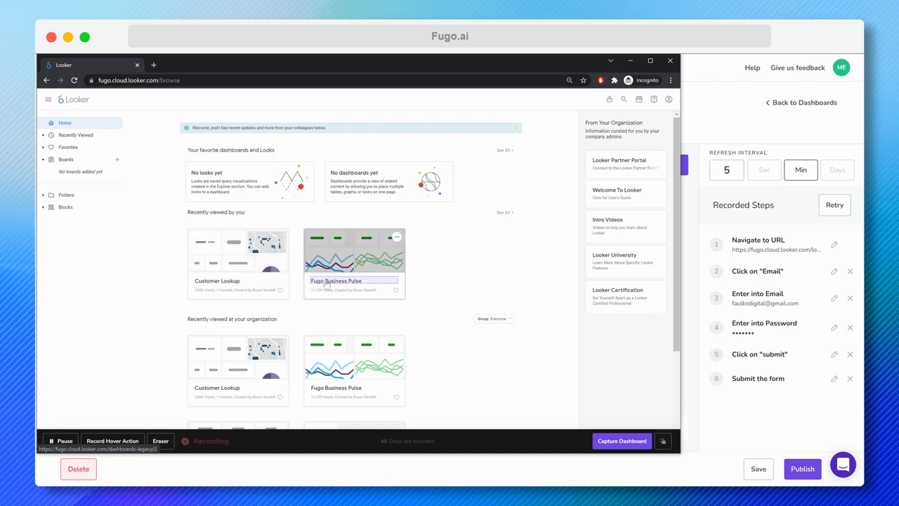
Step: Open the Fugo Business Pulse tile and capture that dashboard page
click(355, 263)
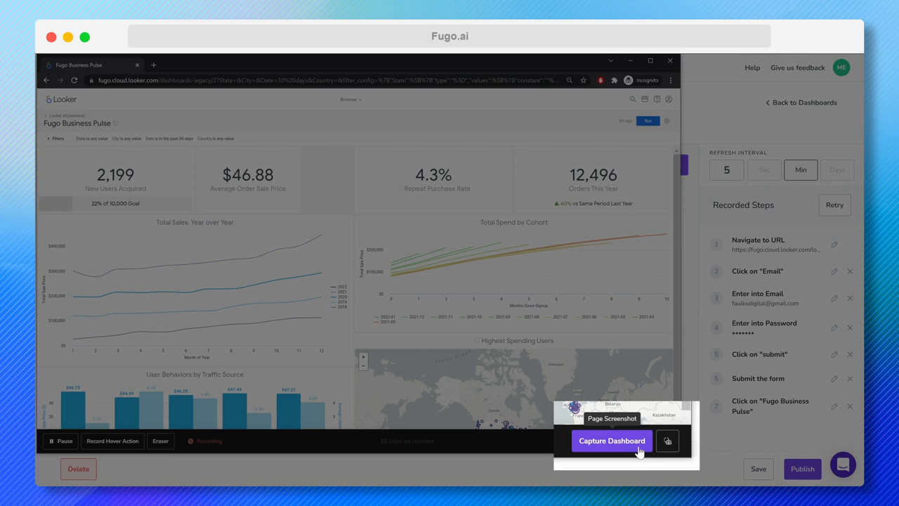
mouse_move(669, 441)
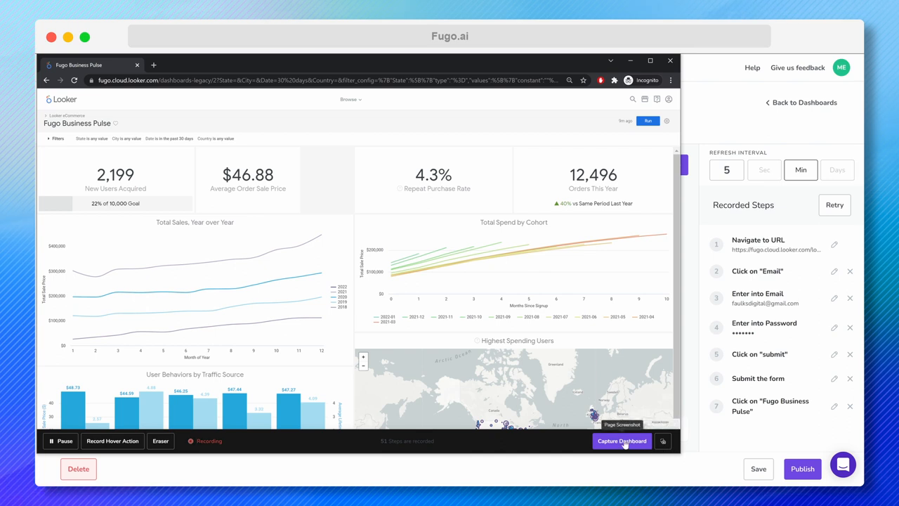
click(622, 441)
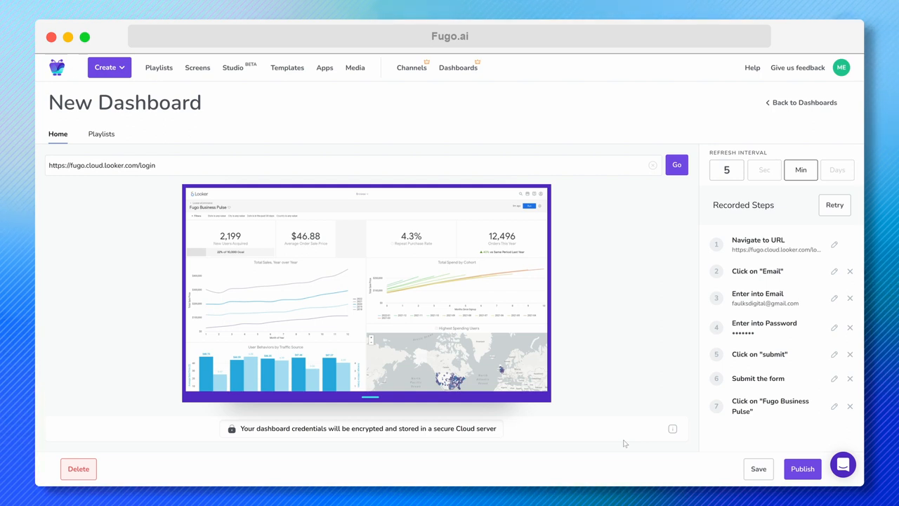
mouse_move(546, 274)
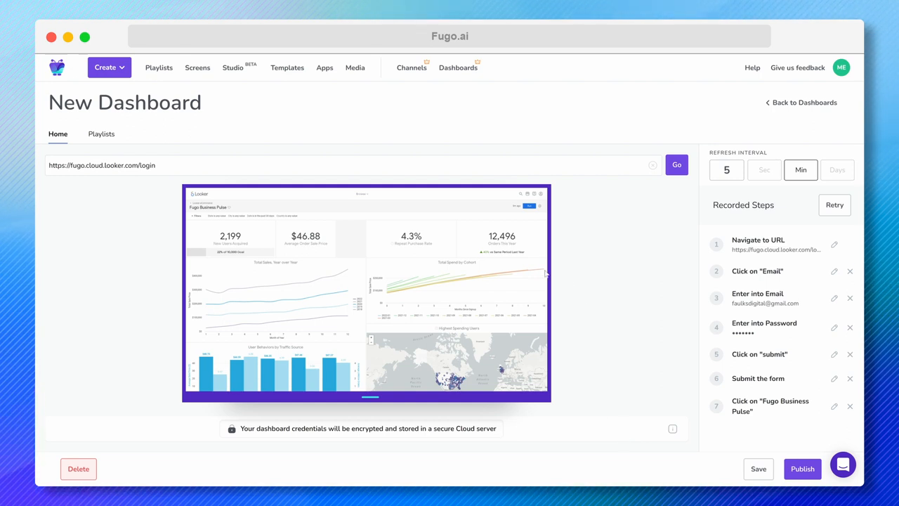
mouse_move(512, 335)
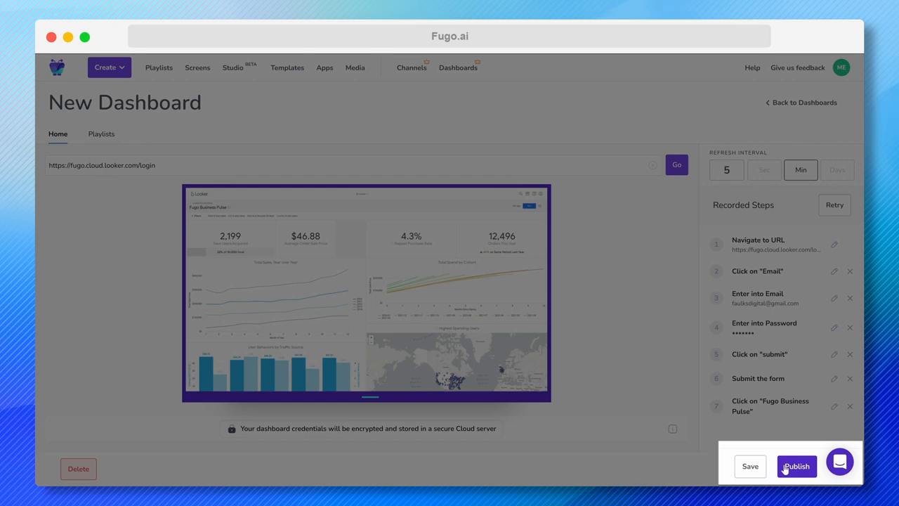
Step: Publish the captured dashboard to Test Screen
click(797, 466)
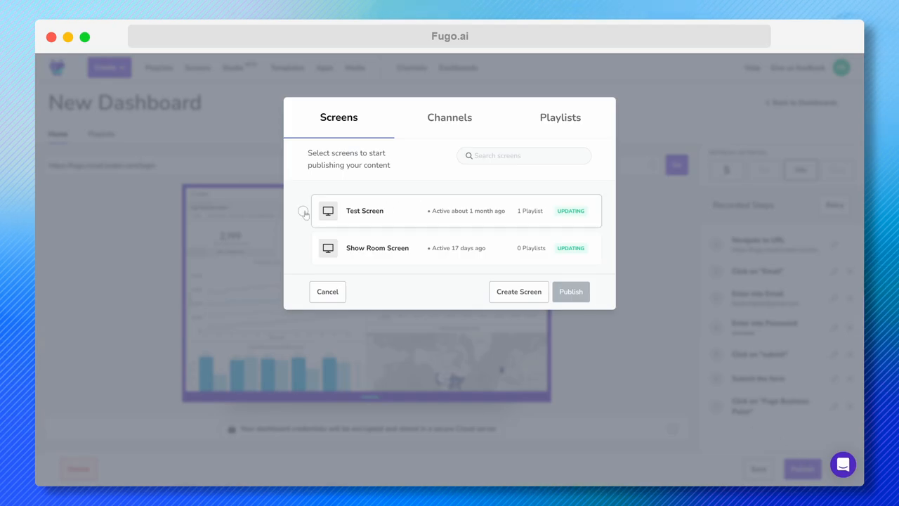
click(303, 211)
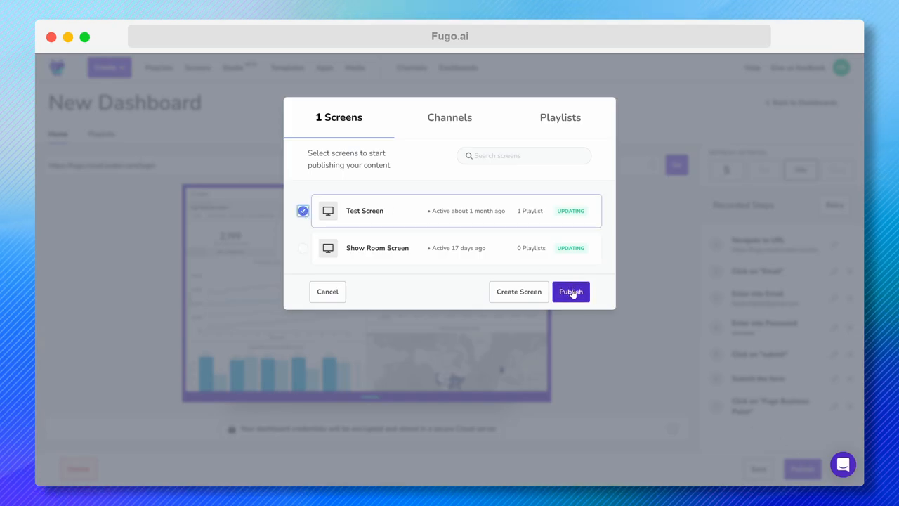
click(570, 292)
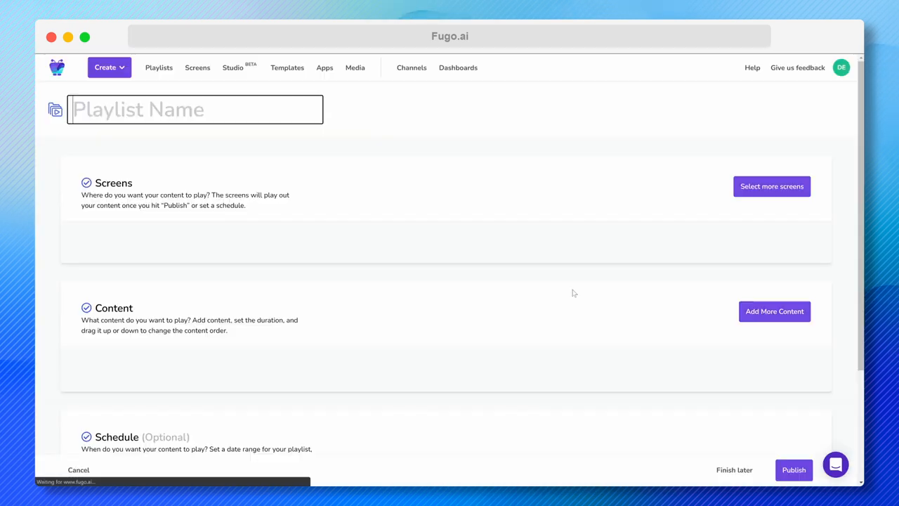